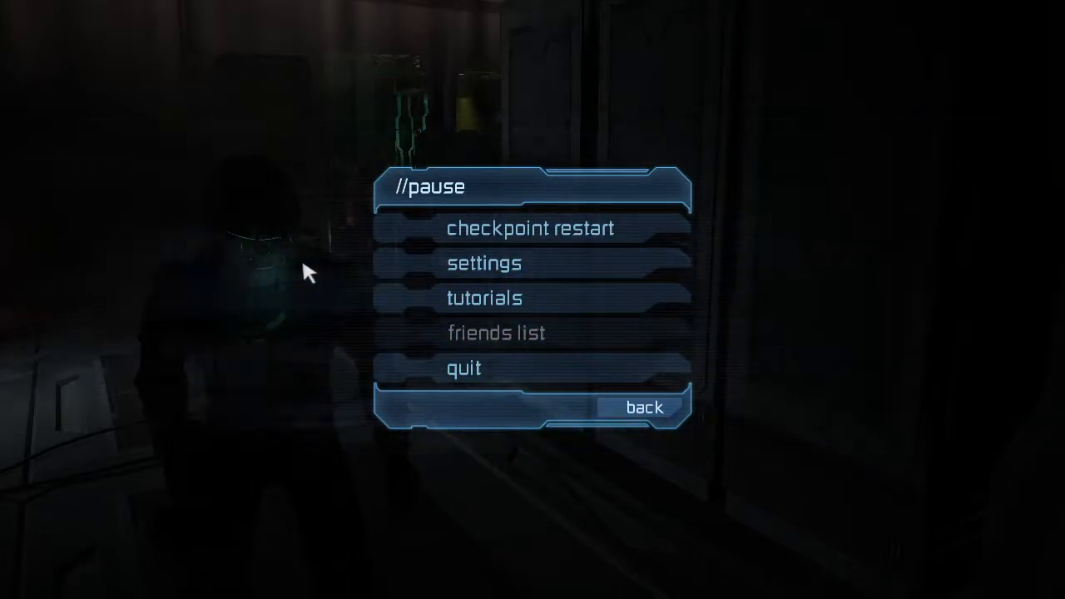
Step: Enter settings from the pause menu and bring up the visuals category with vsync on
{"action": "left_click", "coordinate": [644, 406]}
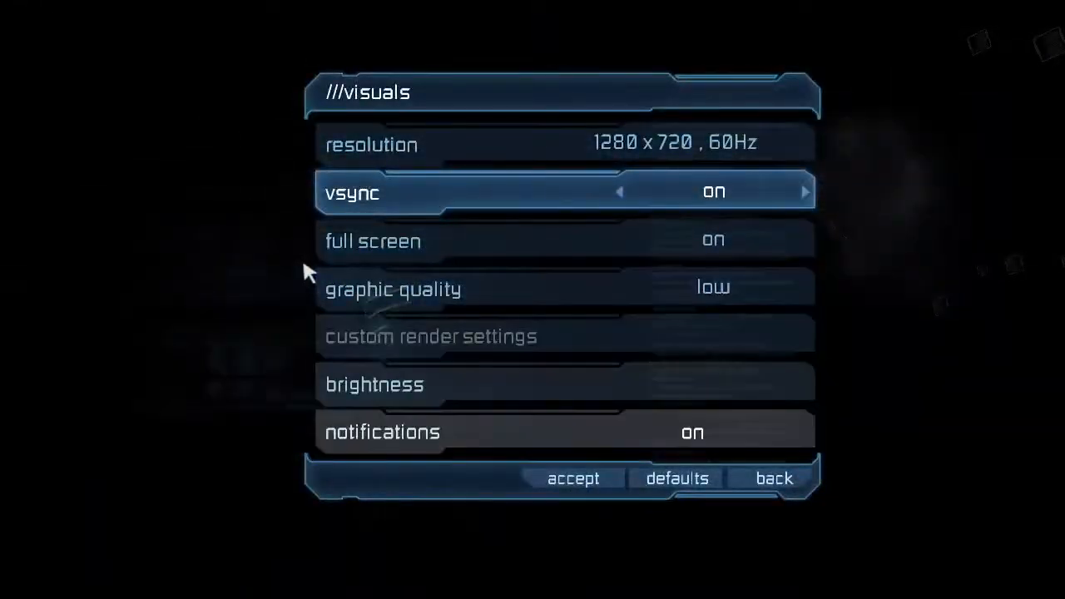
Step: Switch vsync to off, triggering the keep-these-resolution-settings prompt
{"action": "left_click", "coordinate": [619, 193]}
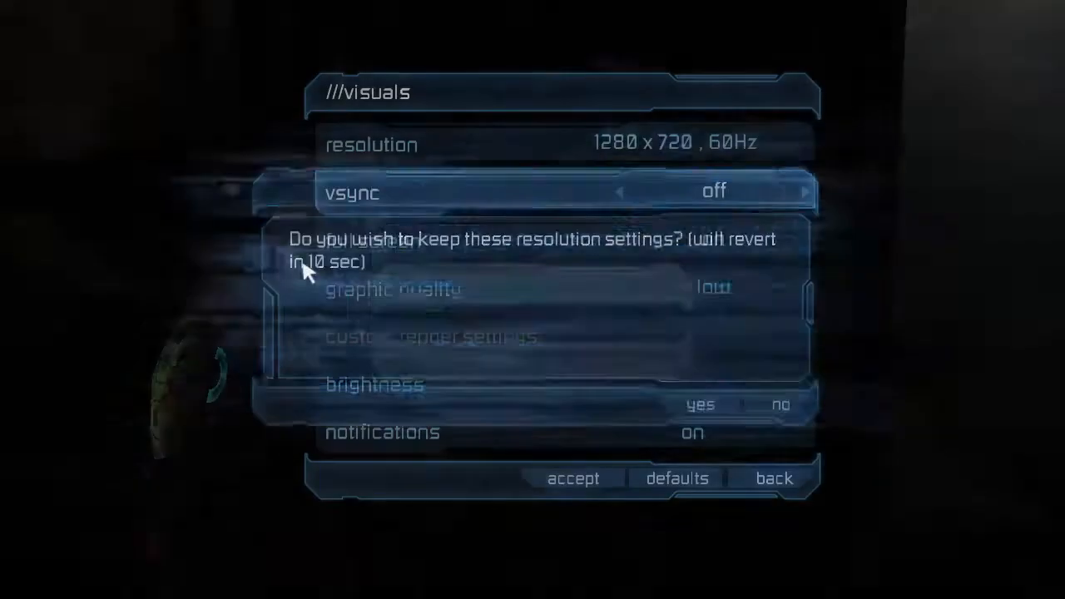